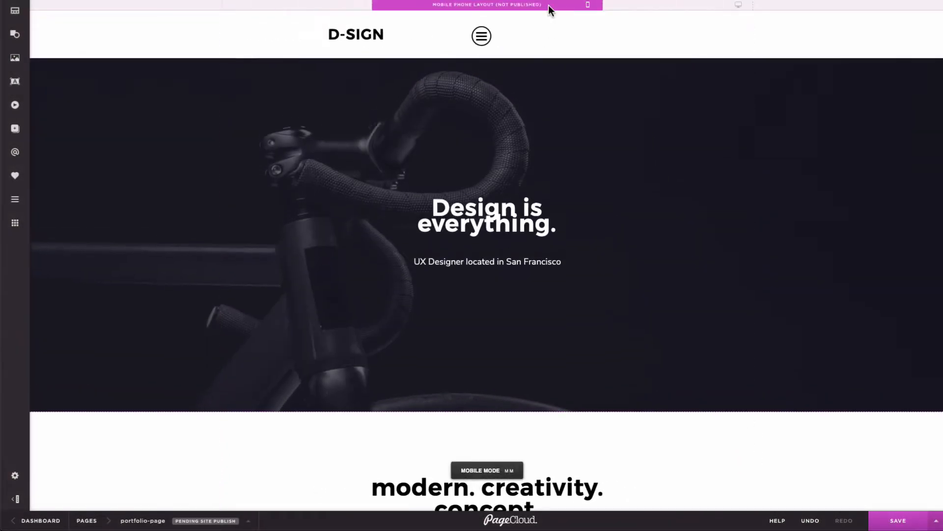
Scroll through the mobile portfolio page, then switch to the Desktop & Tablet Layout
scroll("down", 3)
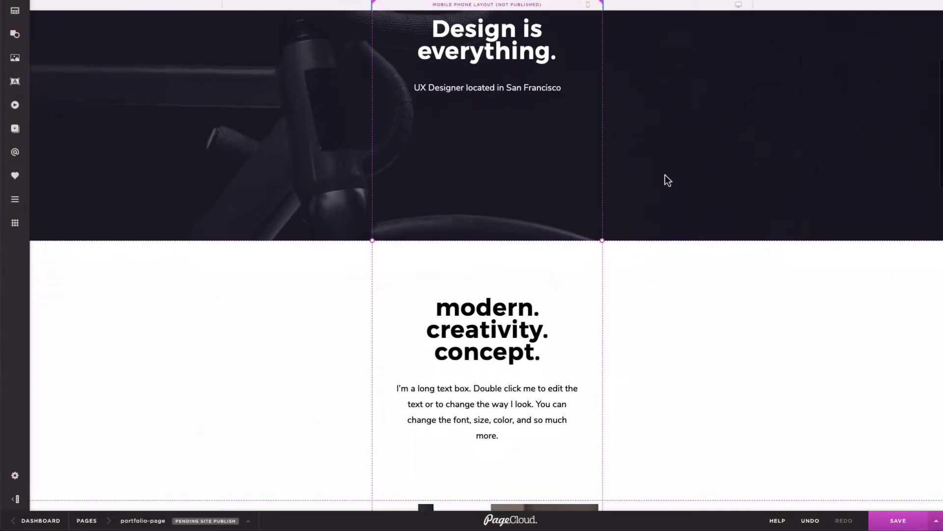
scroll("down", 3)
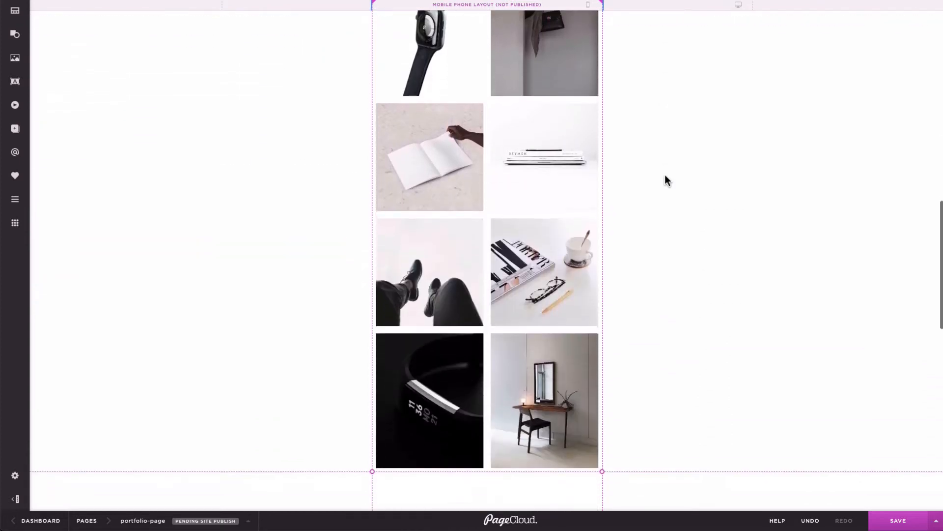
scroll("down", 3)
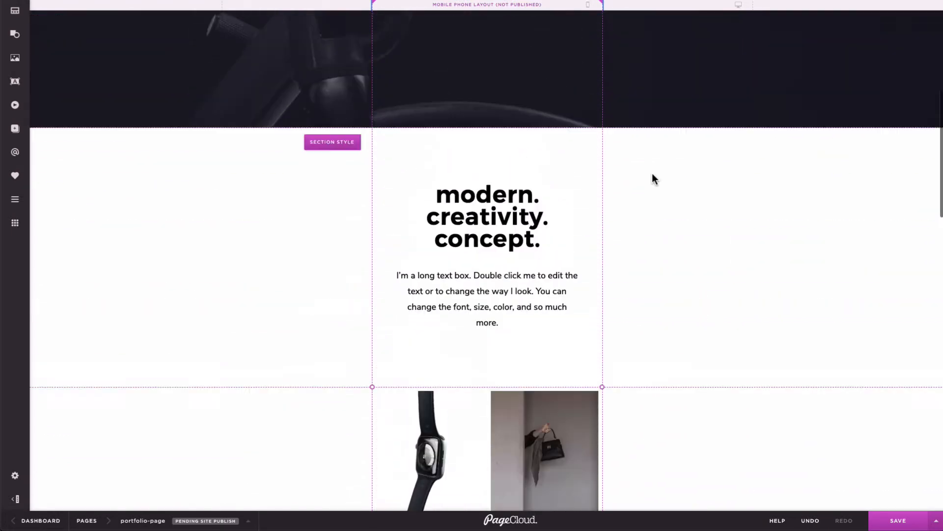
left_click(738, 5)
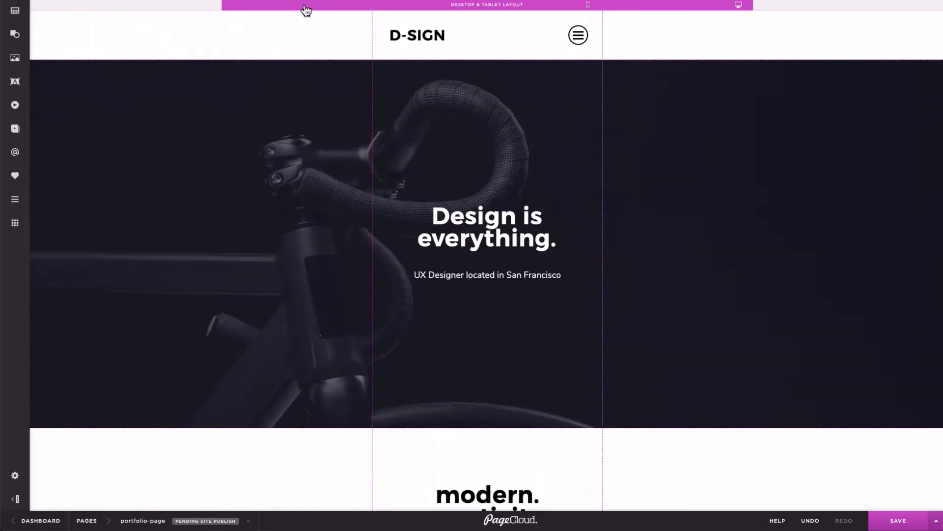
Select the hero section to start replacing its background photo and headline
left_click(485, 209)
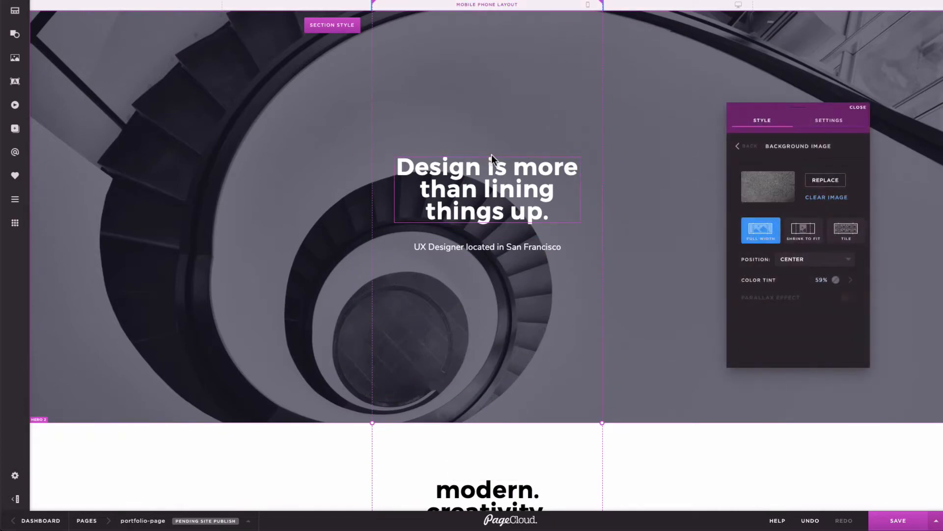
In the desktop layout, set the hero button's label text colour to black
left_click(738, 5)
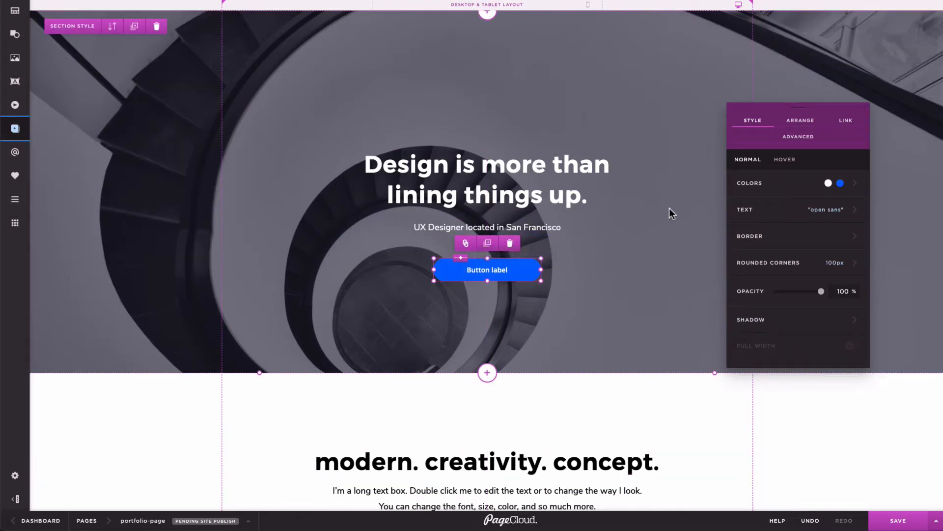
left_click(828, 183)
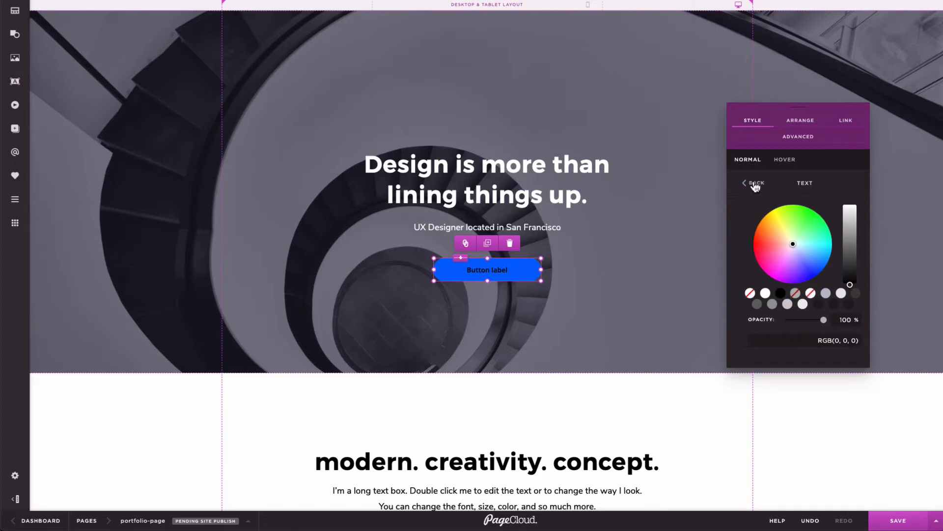
left_click(759, 293)
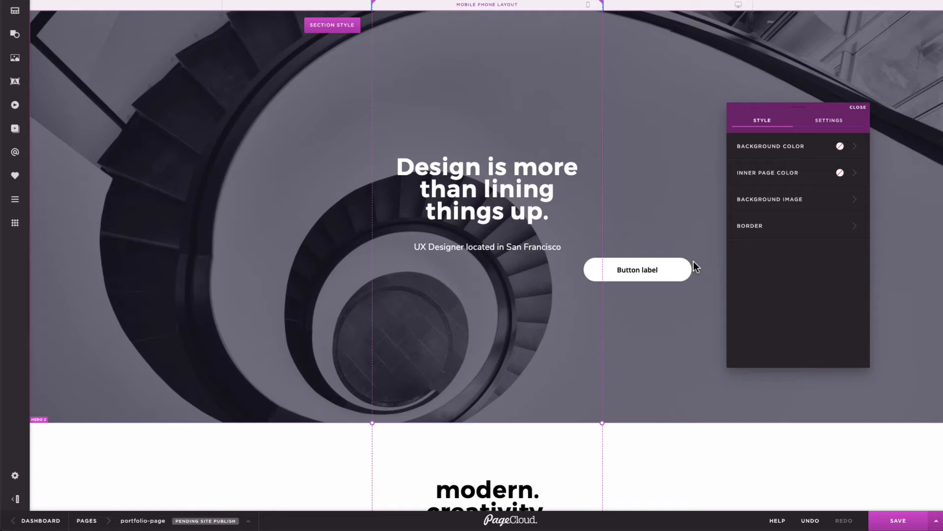
mouse_move(698, 267)
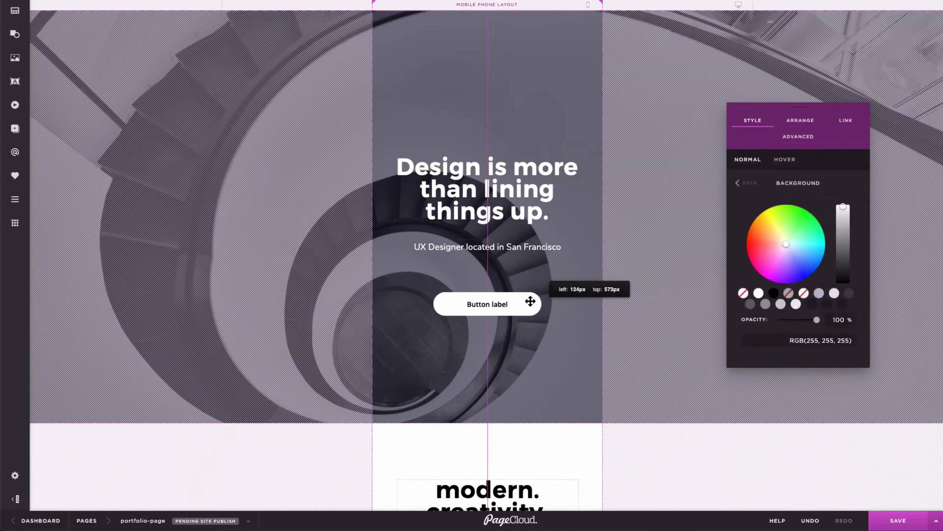
Drag the white hero button up to sit centred beneath the subtitle
left_click_drag(530, 303, 530, 294)
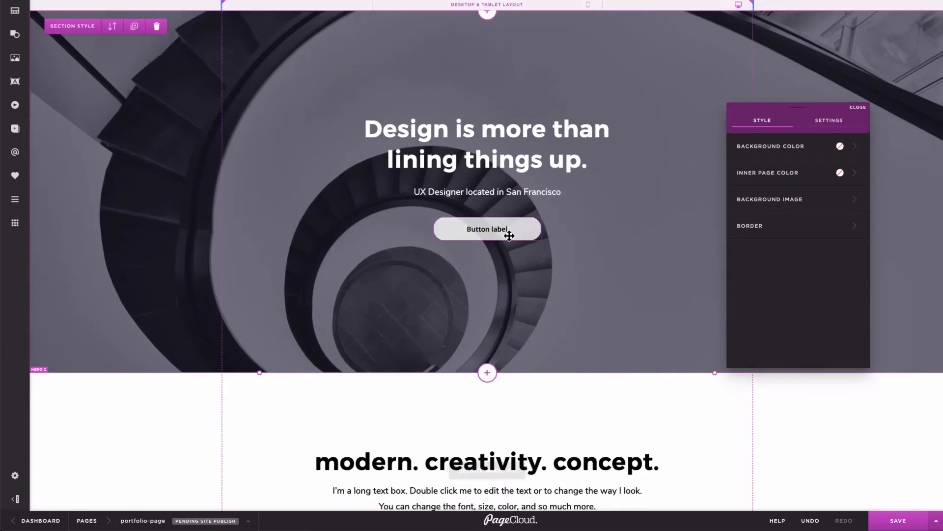
mouse_move(512, 233)
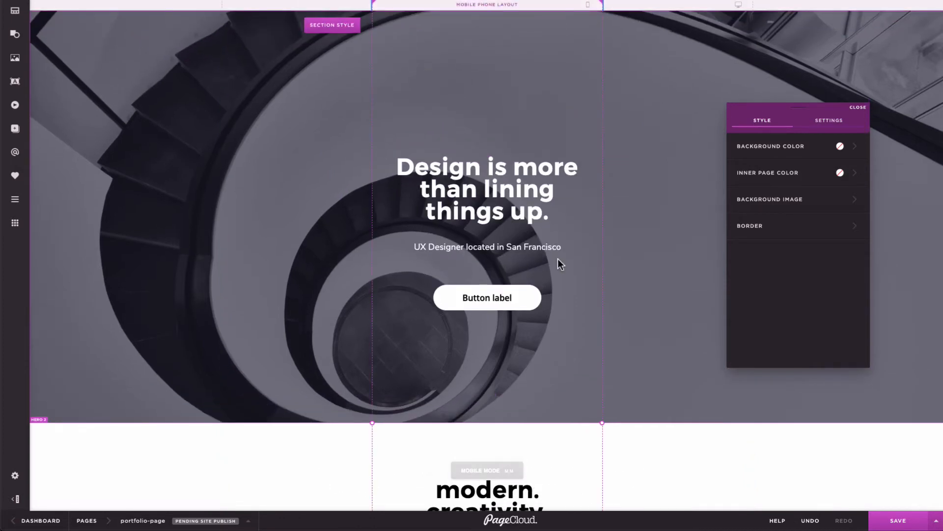
Adjust the button label's text styling, then select the headline and subtitle for resetting
left_click(487, 298)
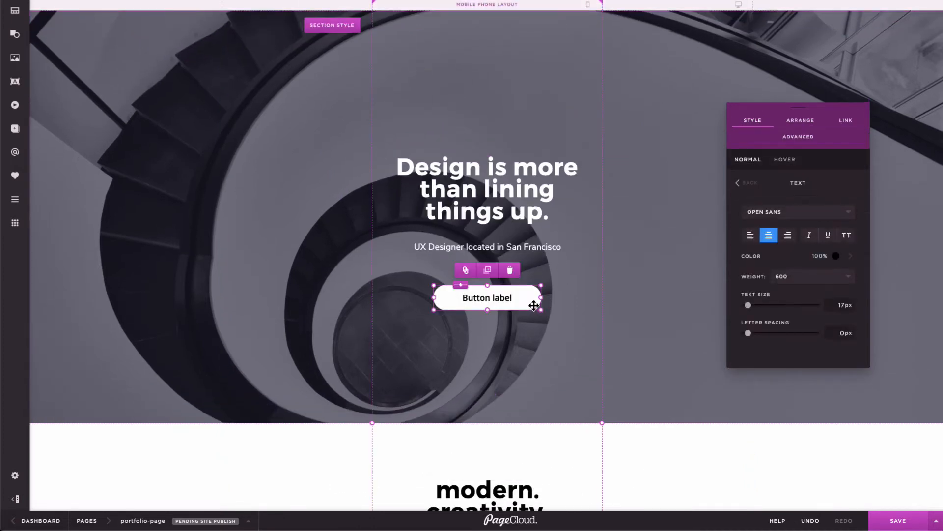
left_click(799, 136)
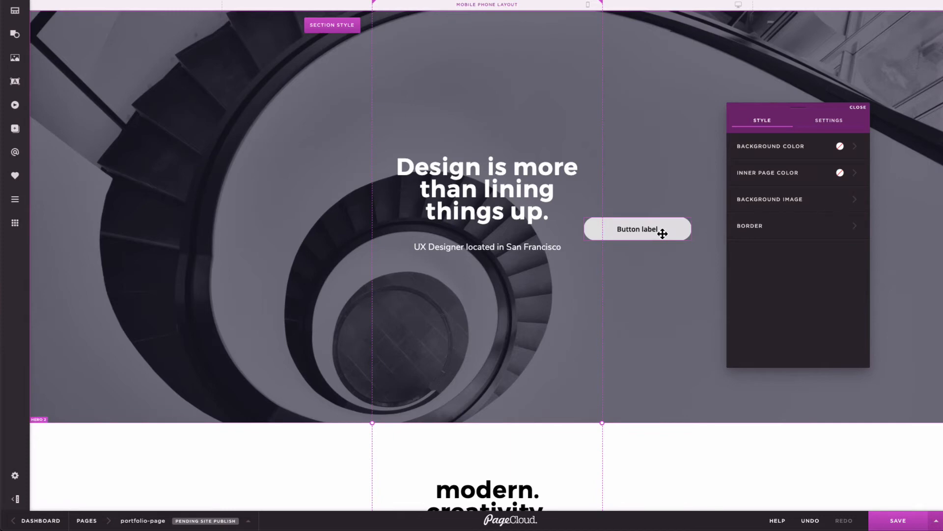
left_click(486, 189)
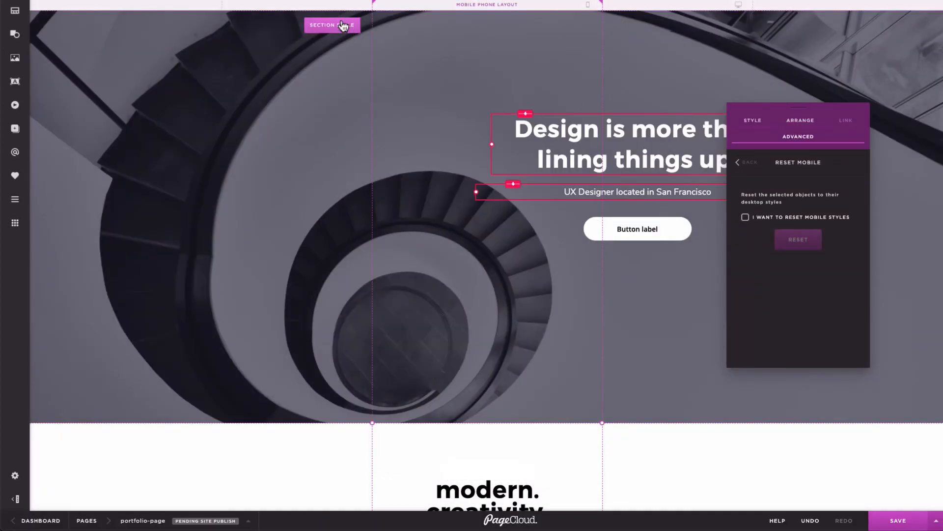
In Page Settings' Mobile tab, tick the Reset Mobile Layout confirmation box
left_click(738, 5)
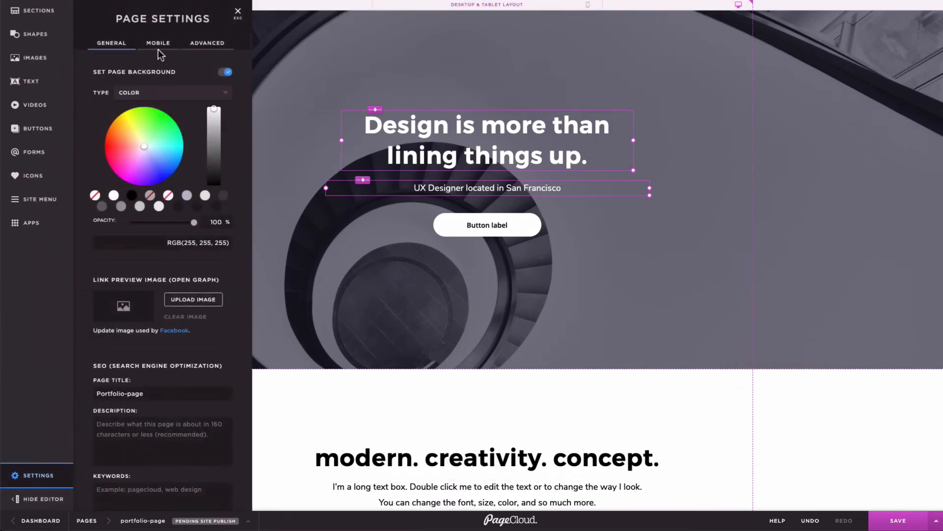
left_click(158, 43)
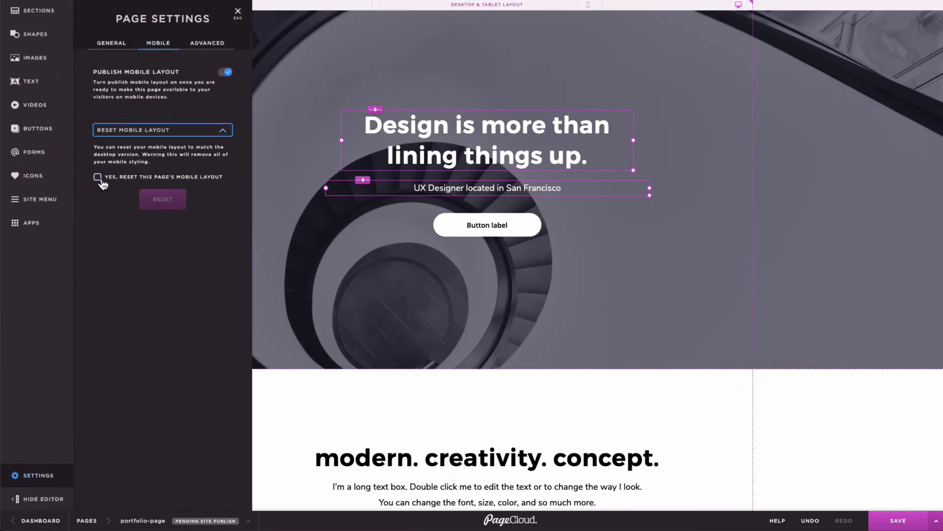
left_click(97, 176)
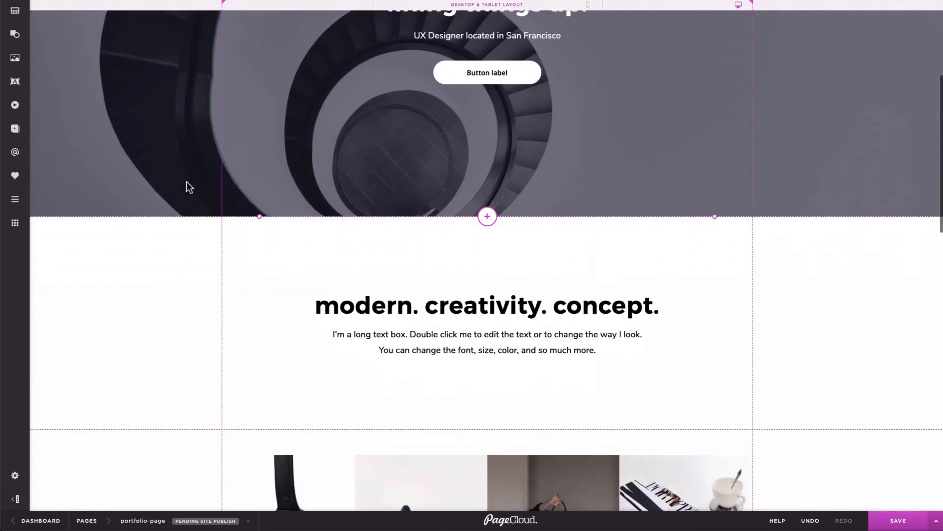
Scroll down past the photo grid to the 'Get in touch' contact form
scroll("down", 3)
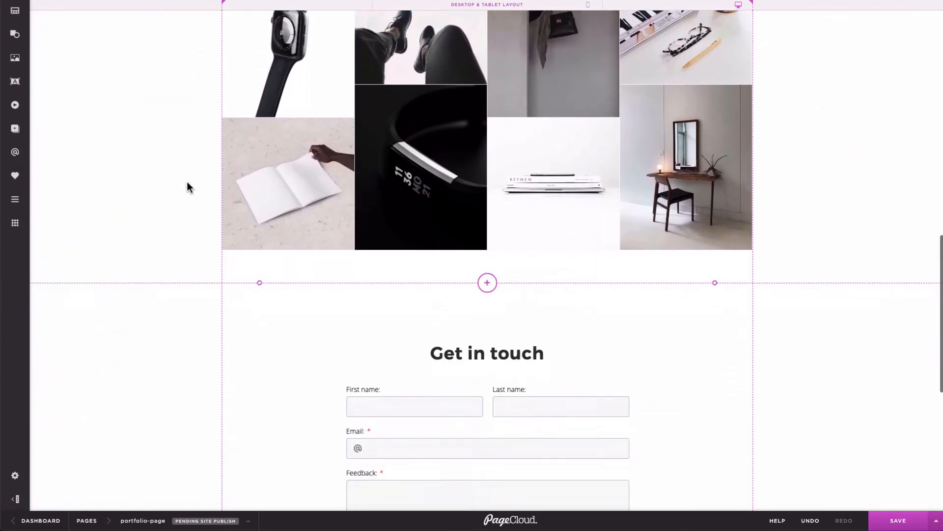
scroll("down", 3)
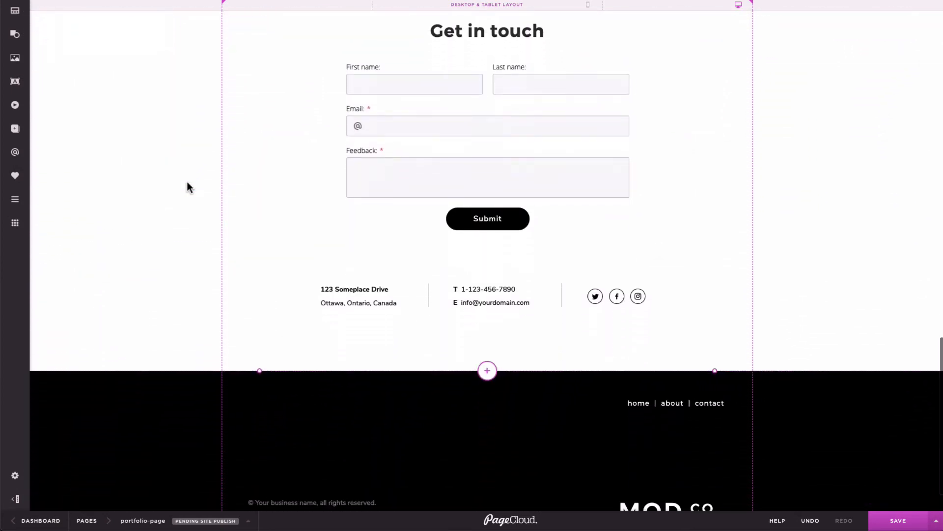
scroll("down", 3)
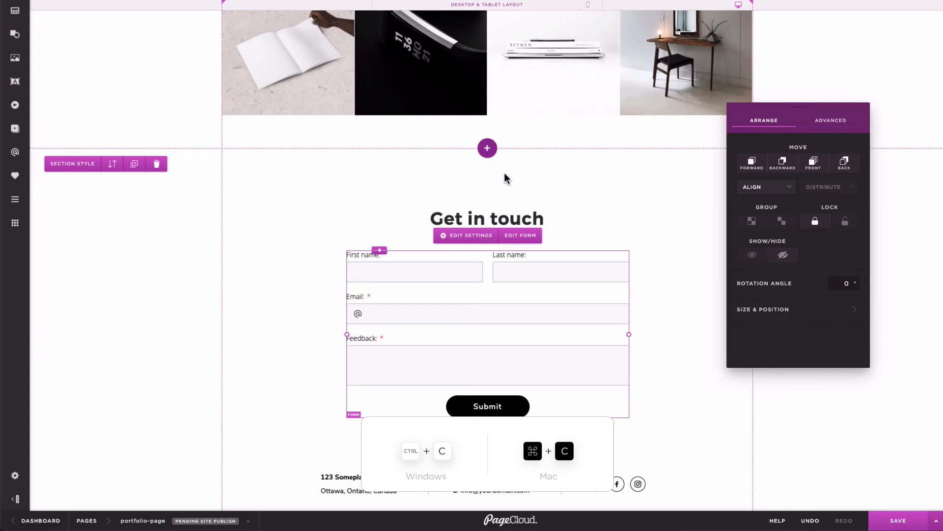
Add a Modern library section below the image gallery and scroll to the contact area
left_click(487, 148)
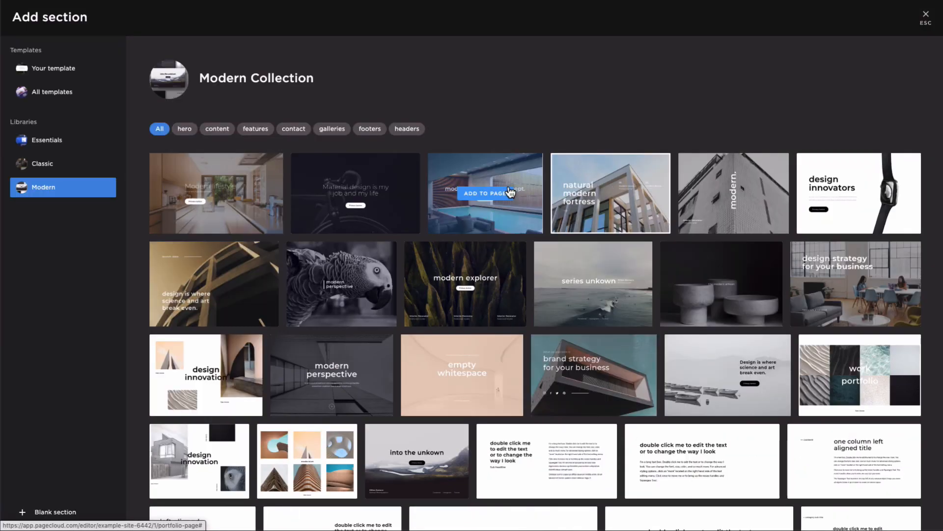
left_click(485, 193)
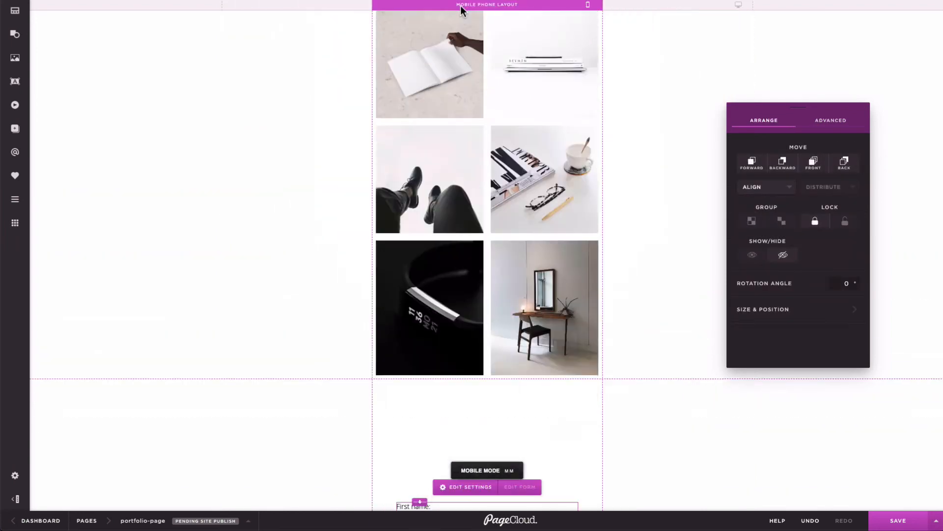
scroll("down", 3)
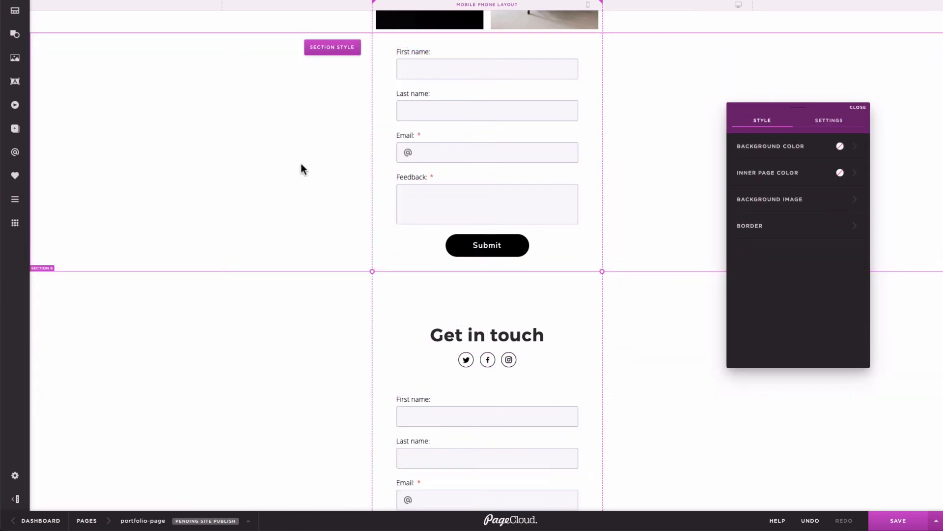
mouse_move(305, 169)
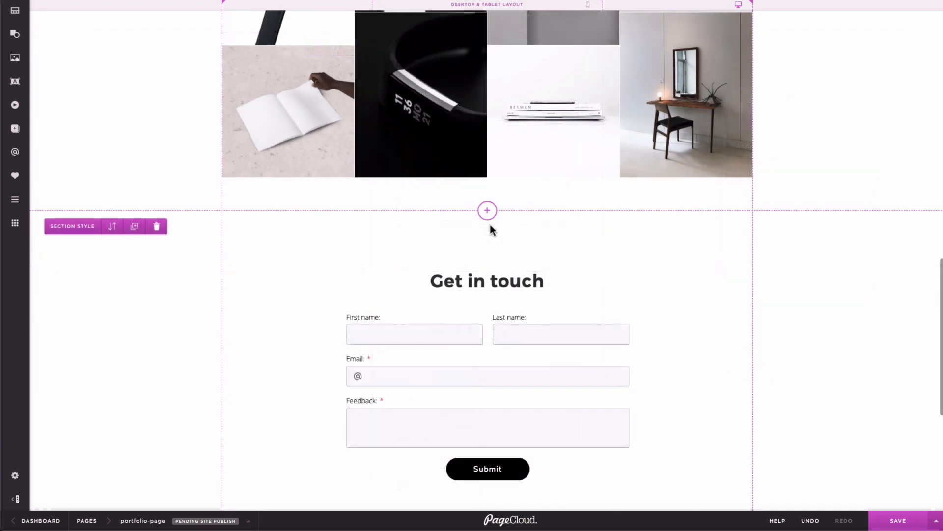
Add the Essentials about & team section featuring John, Susan, Michael and Will
left_click(487, 209)
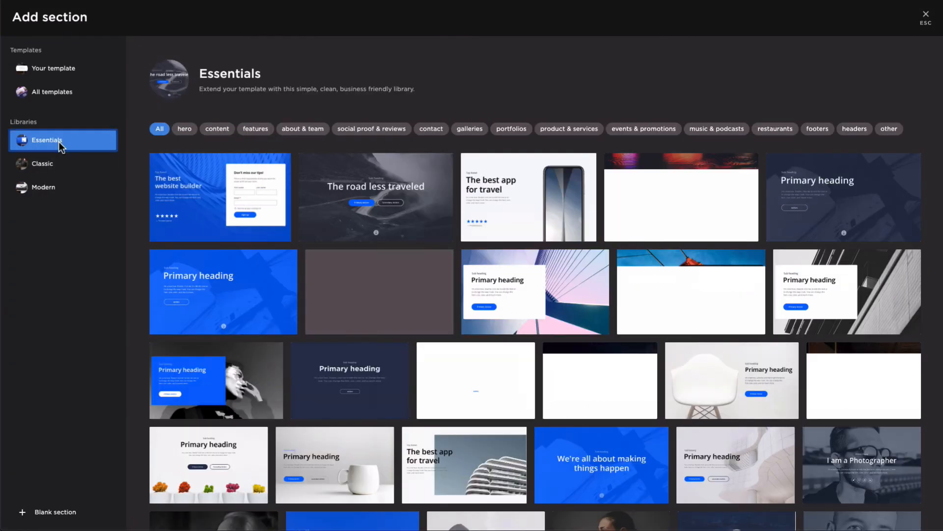
left_click(302, 128)
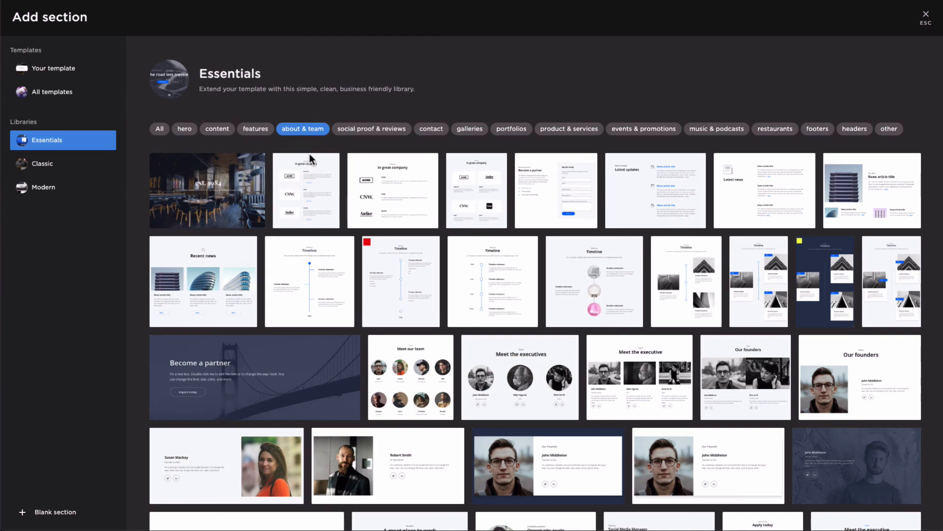
scroll("down", 3)
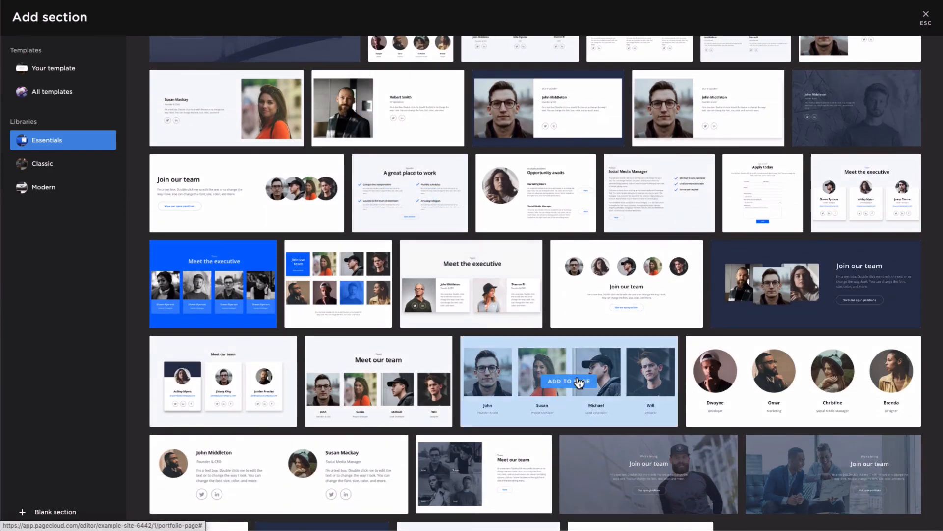
left_click(566, 381)
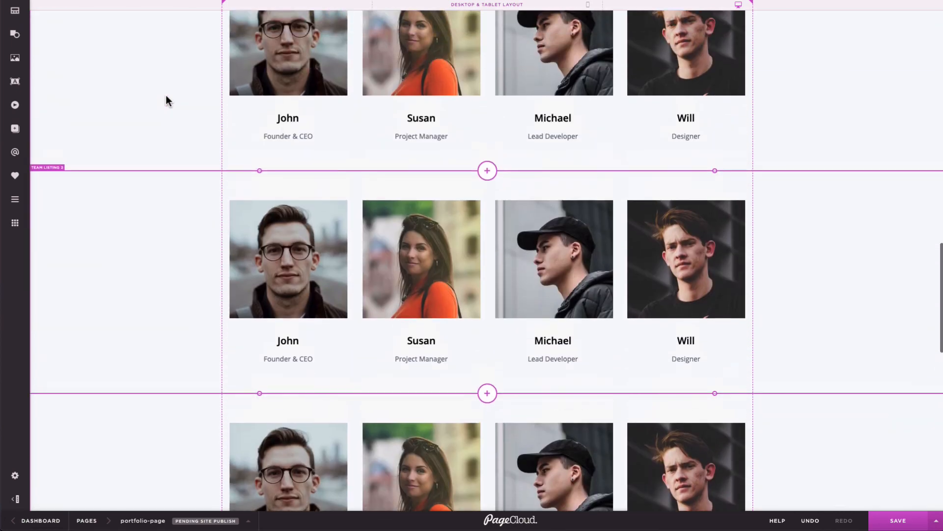
Switch to the mobile layout and scroll through the one-per-row team listing
left_click(587, 5)
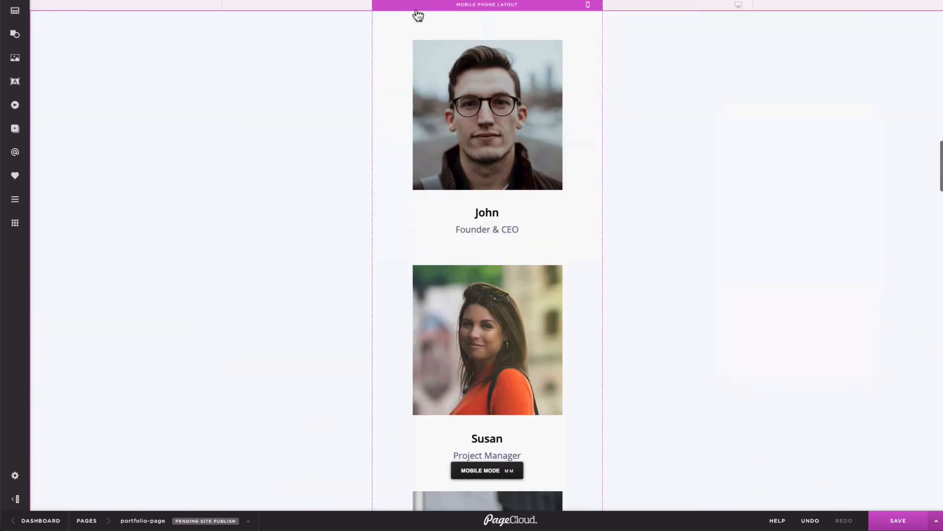
scroll("down", 3)
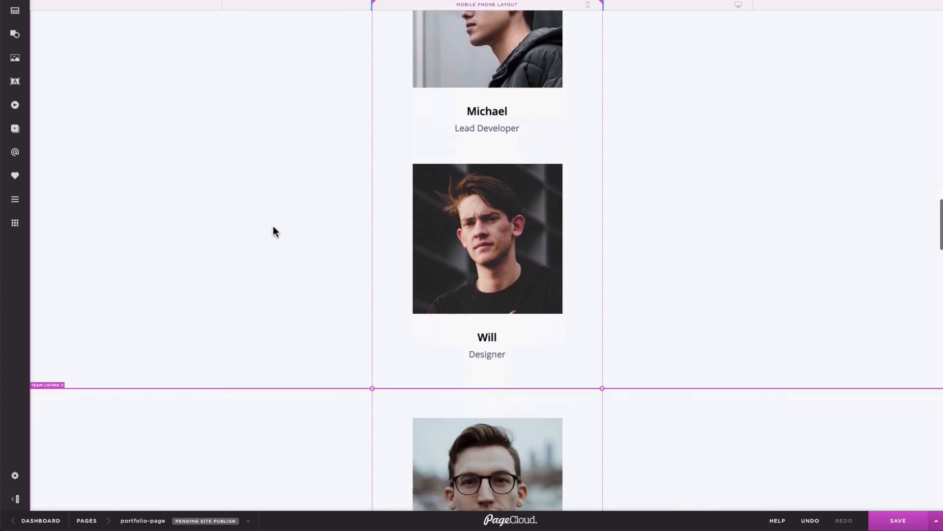